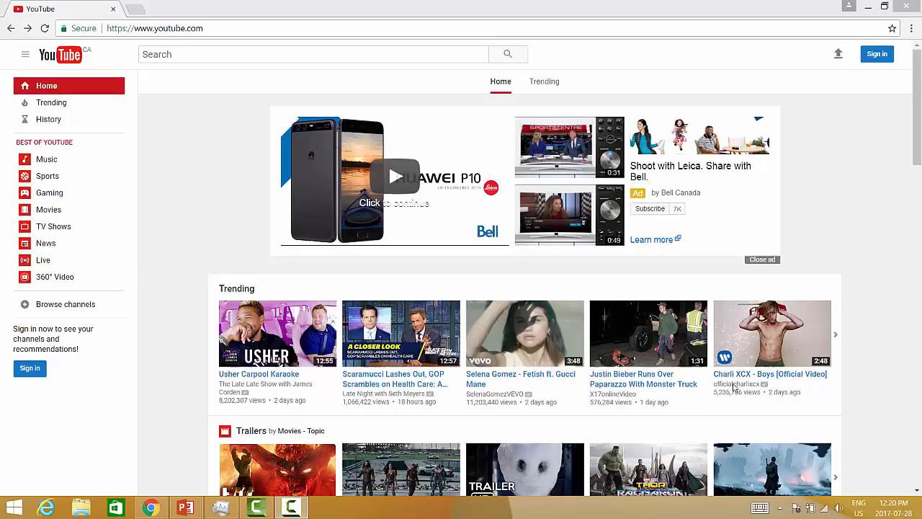
mouse_move(151, 101)
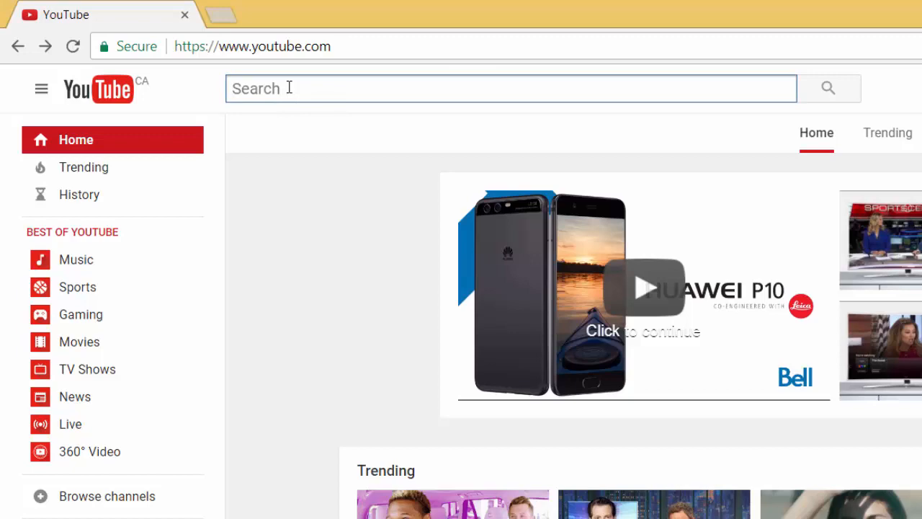
Search YouTube for 'mayer multimedia'.
text(mayer multimedia)
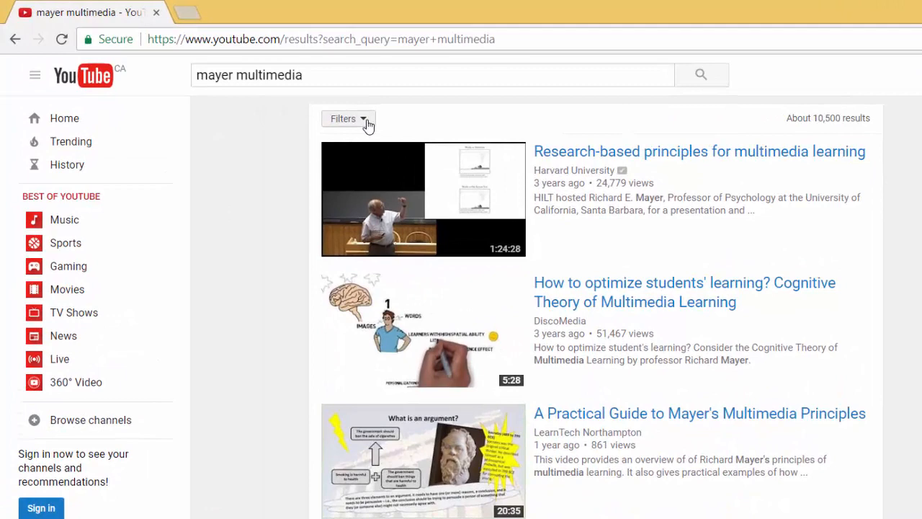
Apply the Creative Commons feature filter to the search results.
click(348, 118)
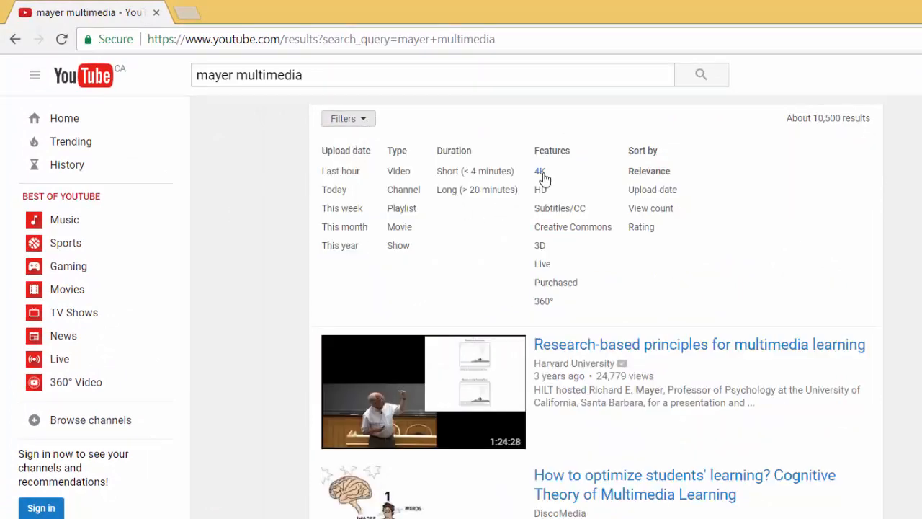
mouse_move(572, 226)
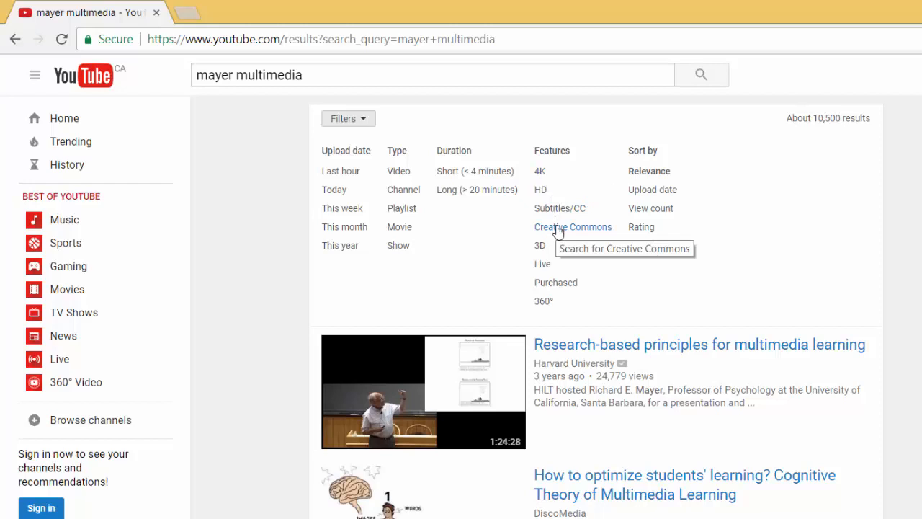
click(573, 226)
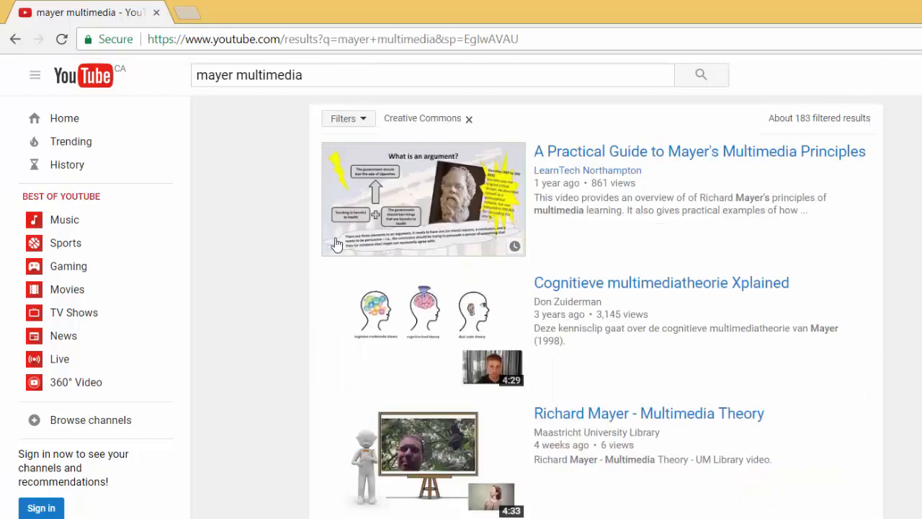
mouse_move(211, 313)
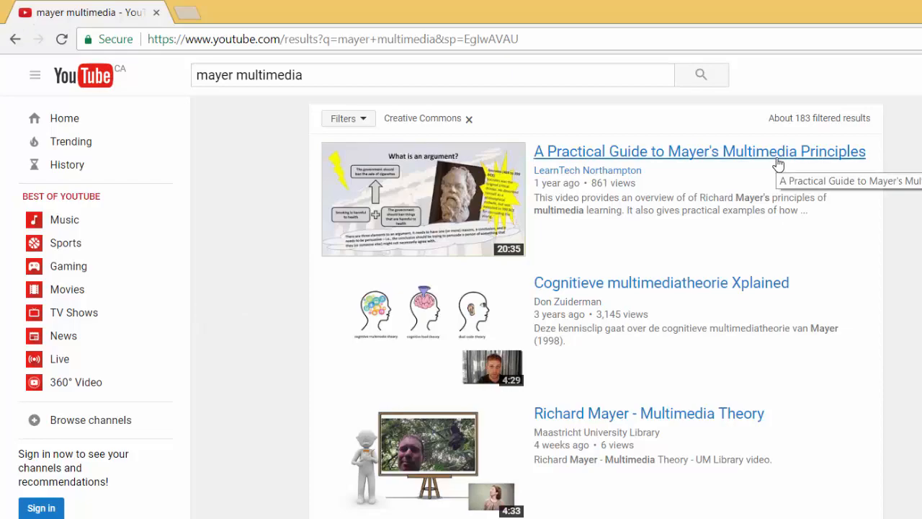
Open LearnTech Northampton's 'A Practical Guide to Mayer's Multimedia Principles' and scroll to its description.
click(699, 151)
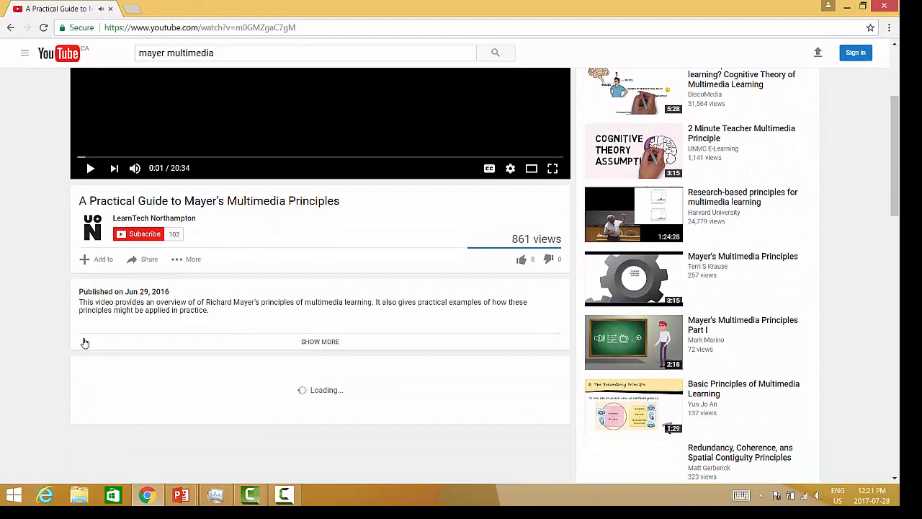
scroll(down, 3)
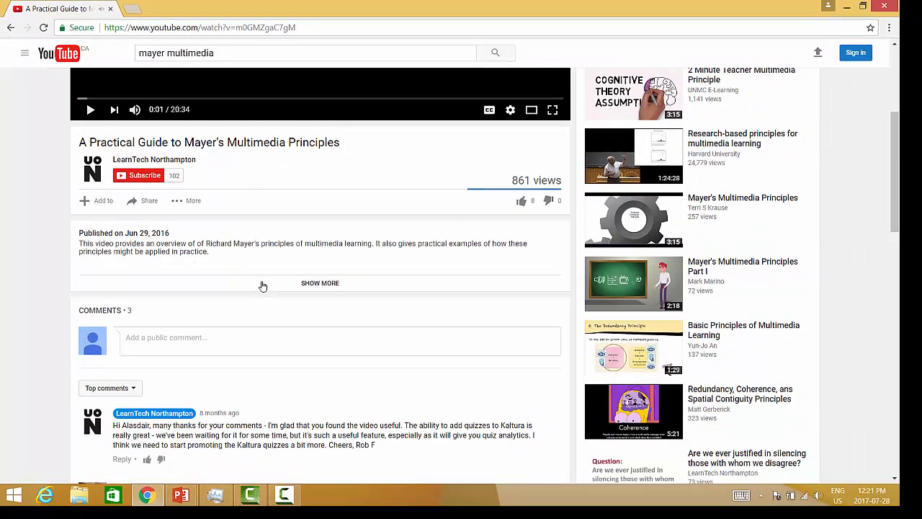
mouse_move(320, 287)
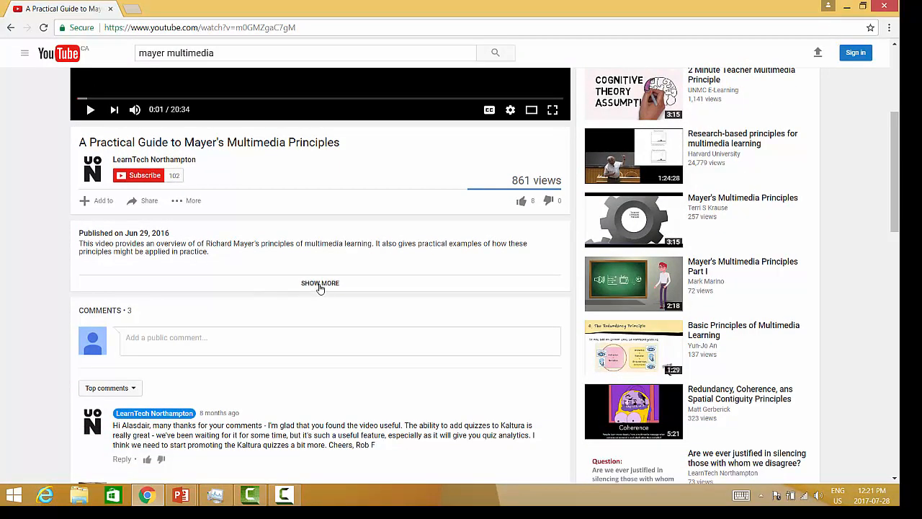
Expand the description with Show more to reveal the Creative Commons Attribution license.
click(320, 282)
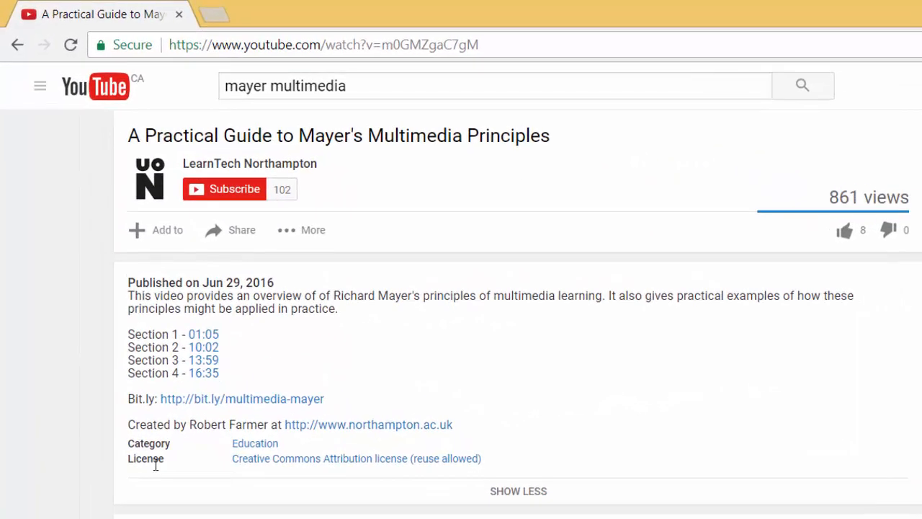
mouse_move(324, 477)
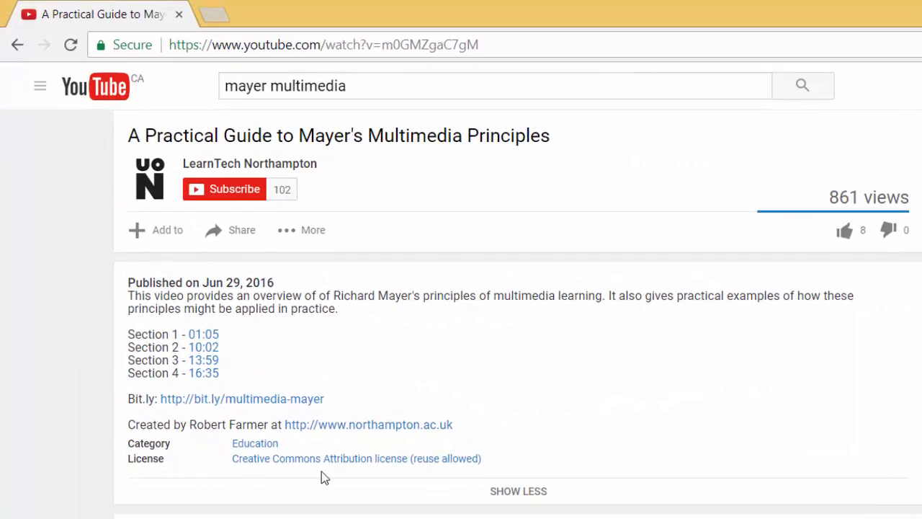